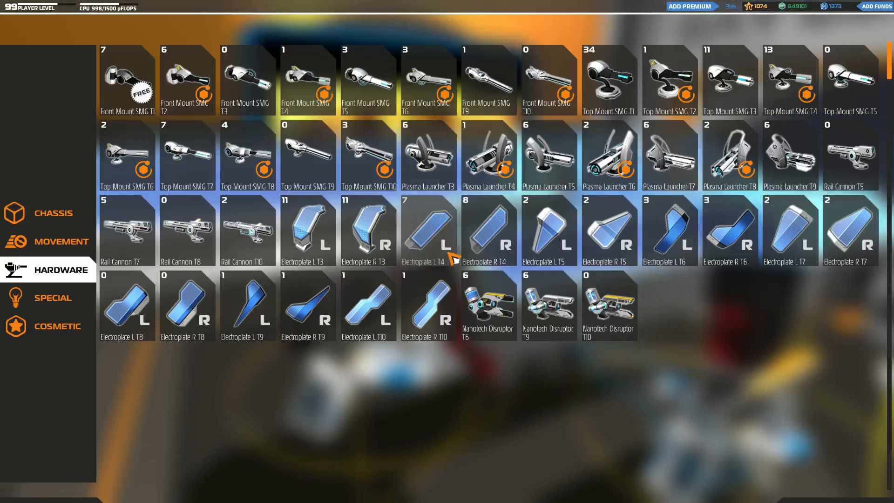
mouse_move(455, 261)
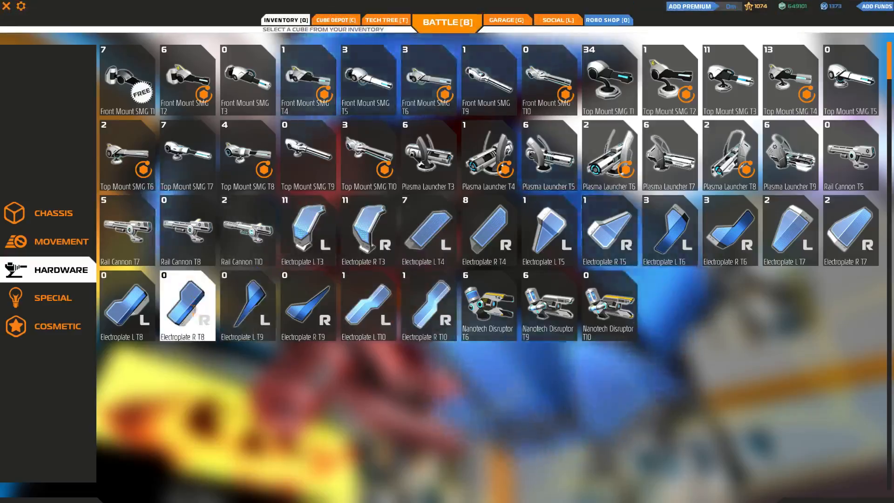
- Purchase Electroplate L T8 and R T8 from the Cube Depot for 68,940 RP and confirm
left_click(336, 20)
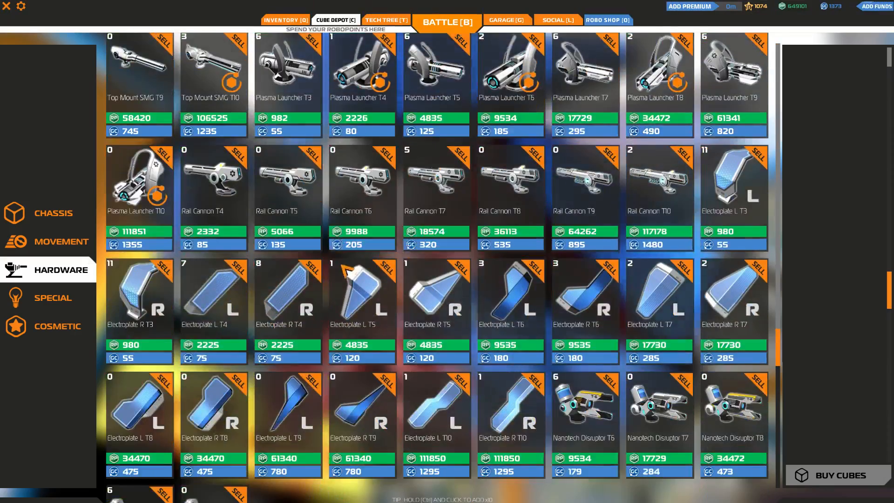
scroll("down", 3)
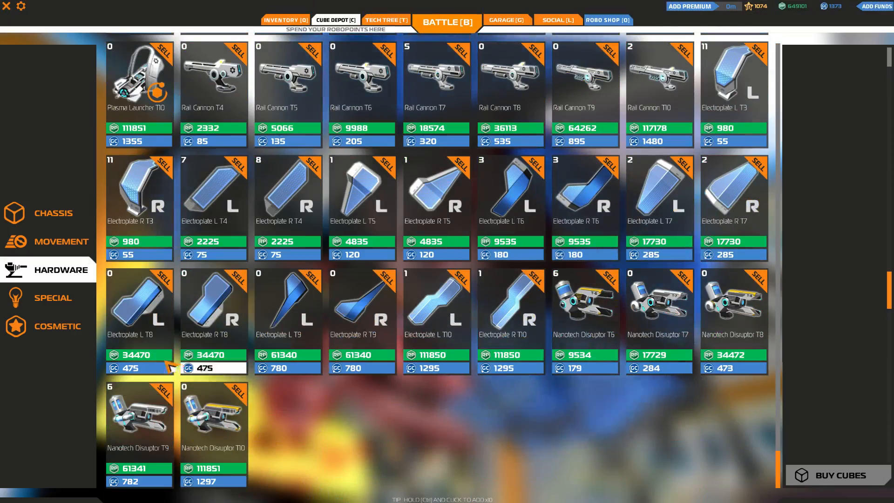
left_click(212, 304)
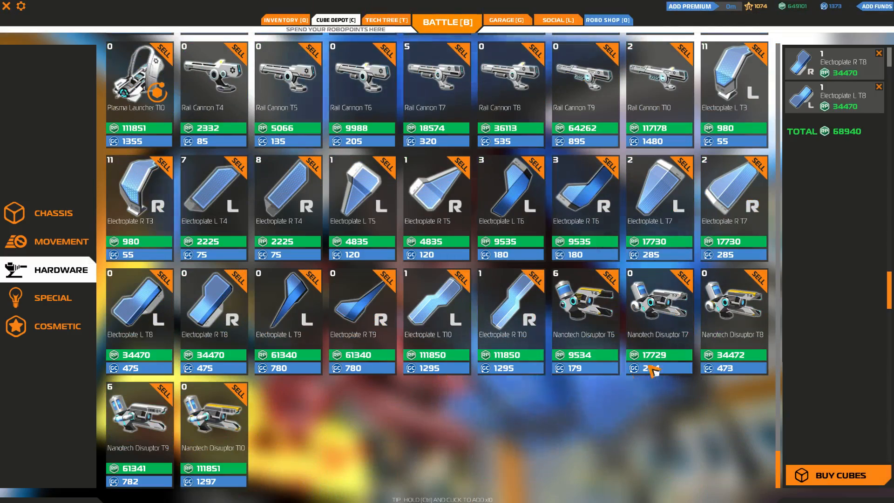
left_click(841, 475)
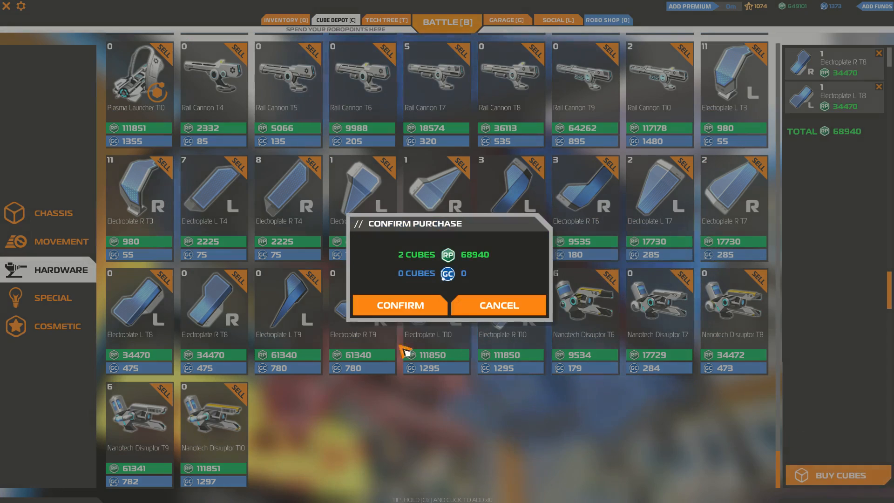
left_click(400, 304)
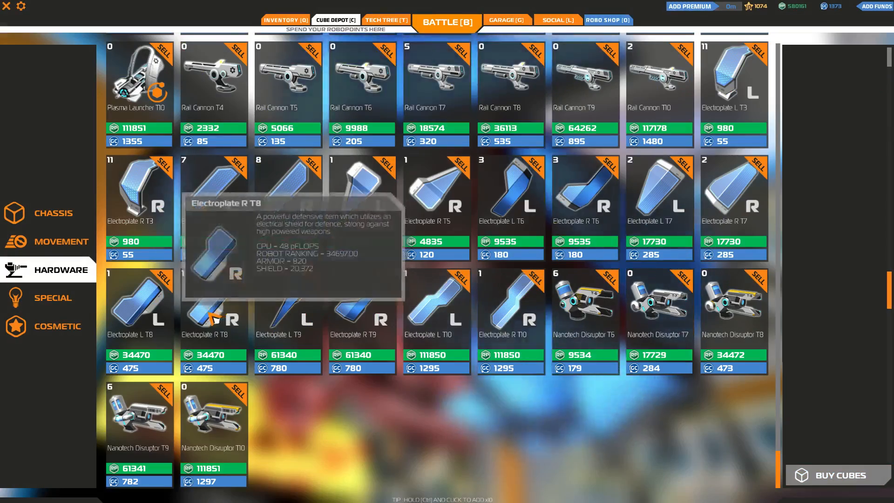
left_click(444, 23)
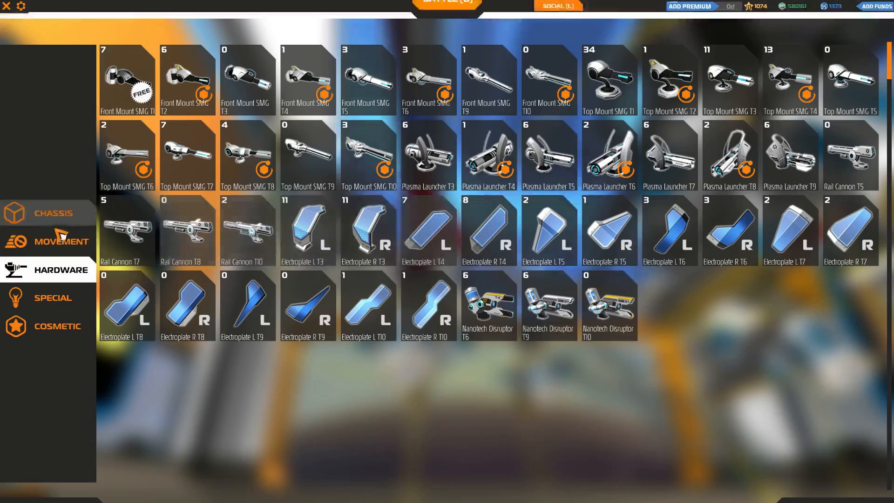
left_click(44, 213)
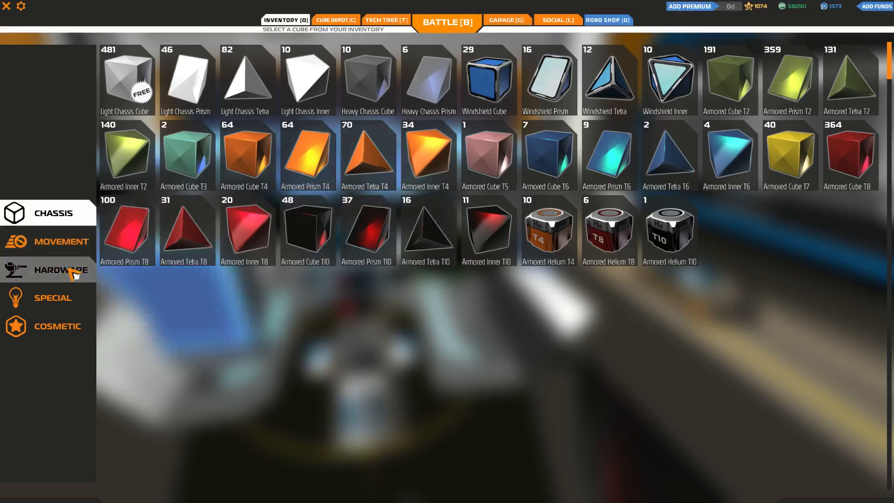
left_click(51, 271)
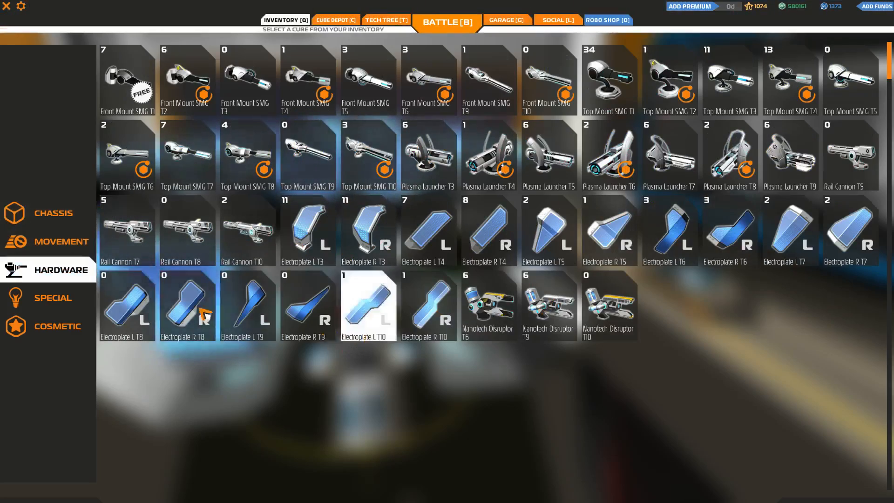